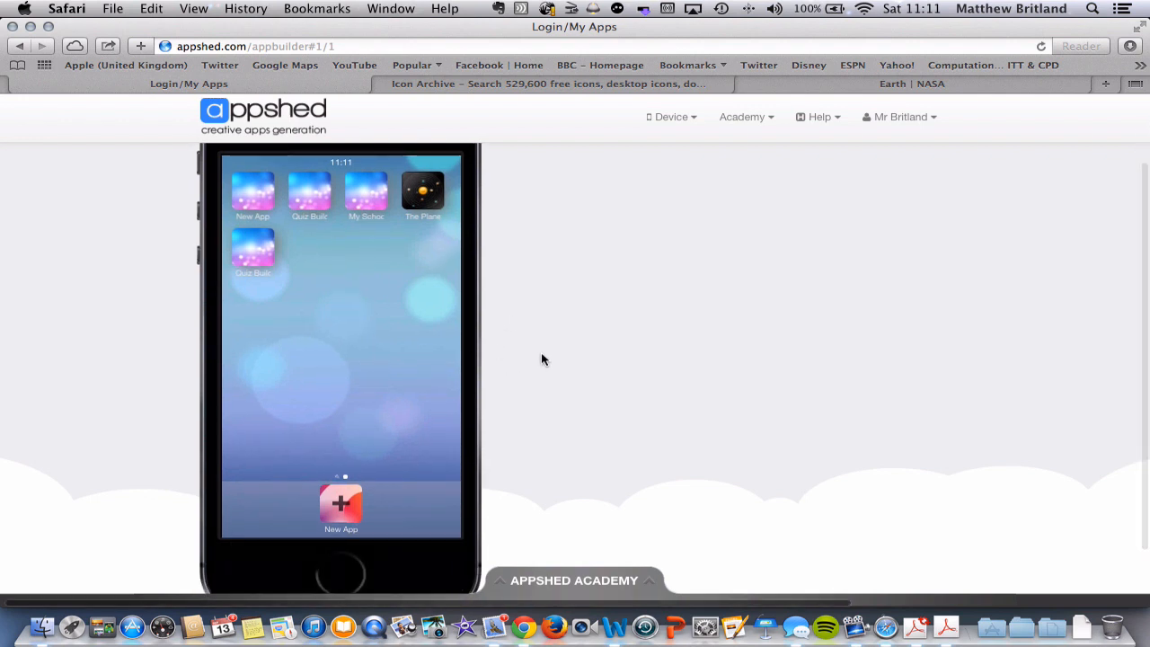
Switch the device preview to iPhone 4S before starting the new app
{"action": "left_click", "coordinate": [673, 117]}
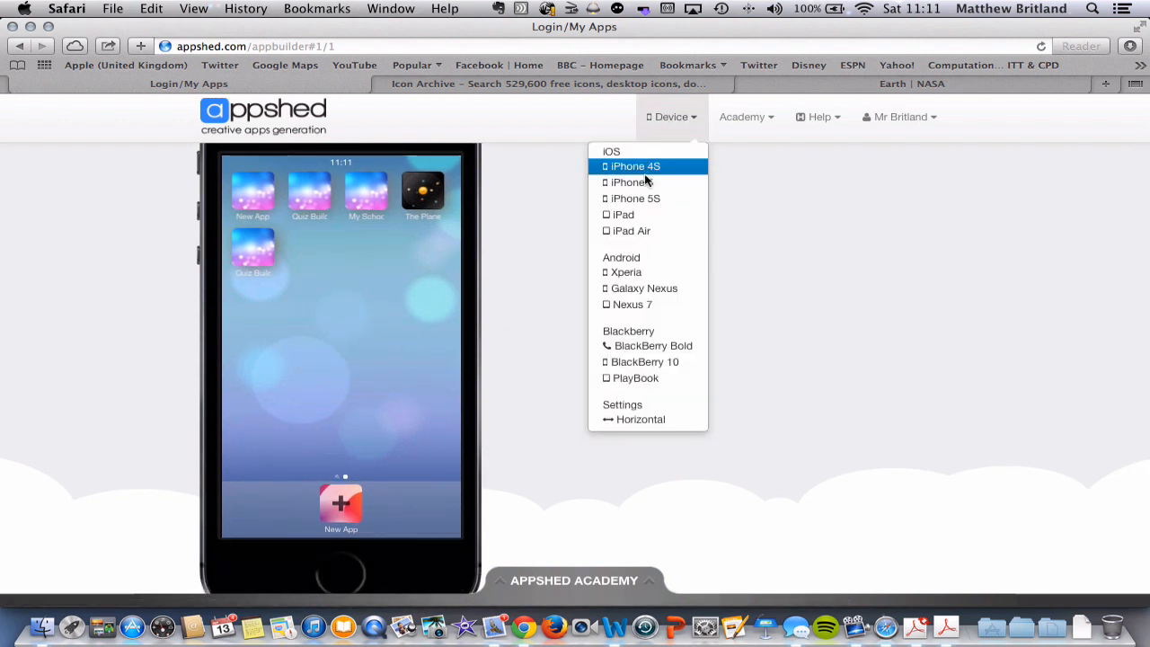
{"action": "left_click", "coordinate": [644, 201]}
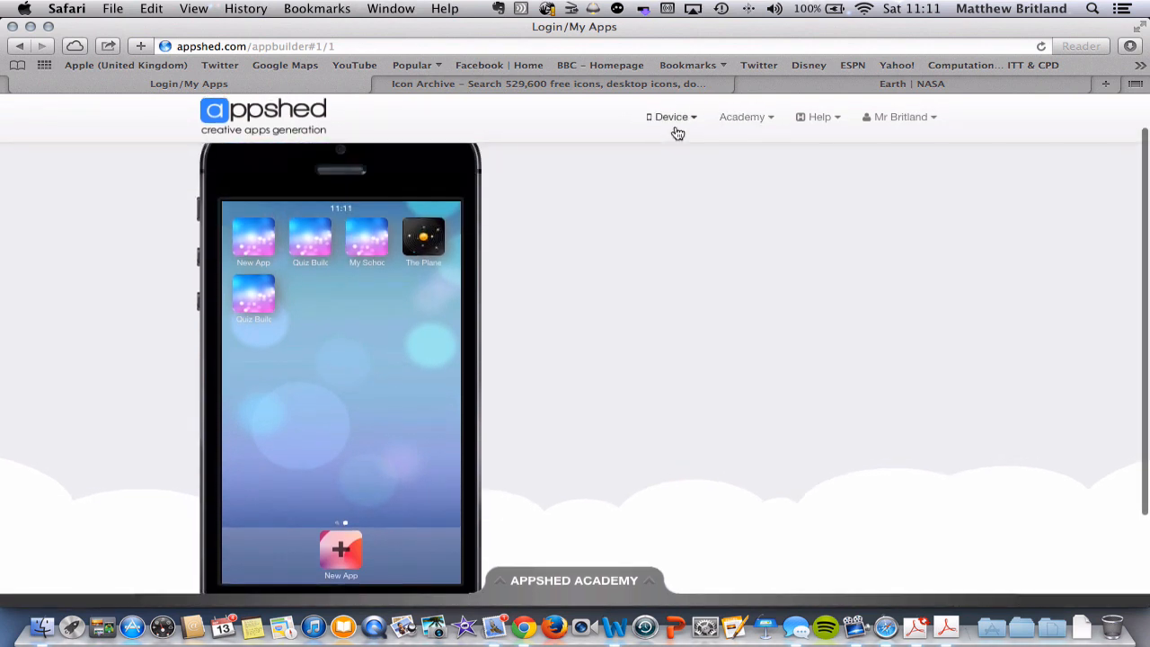
{"action": "mouse_move", "coordinate": [534, 290]}
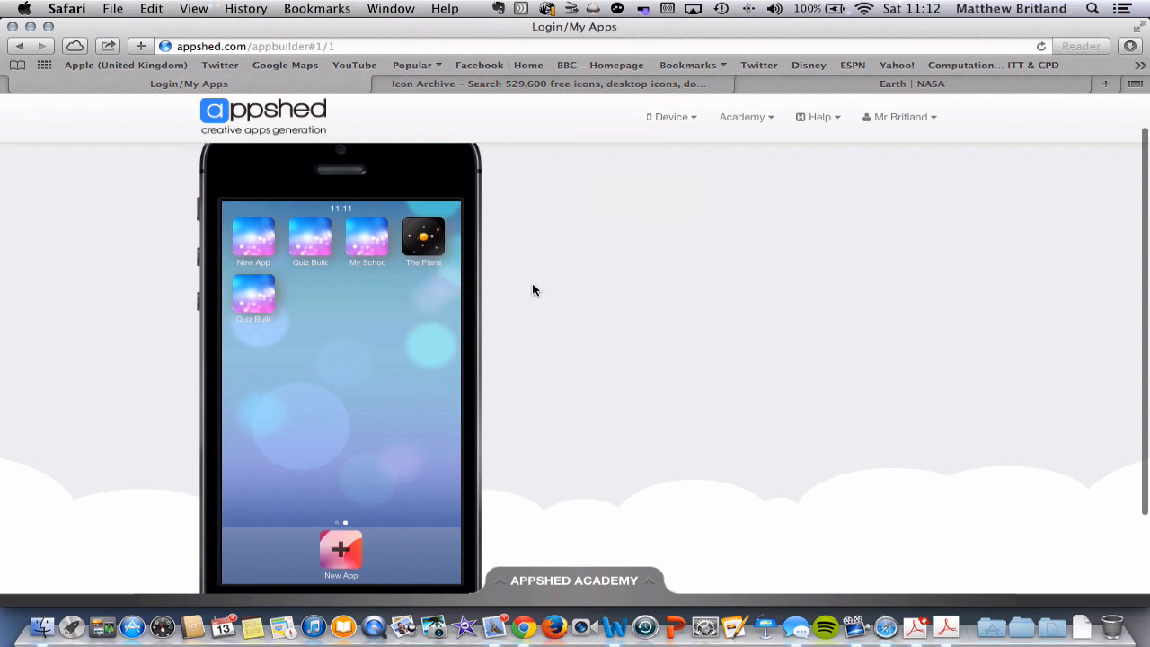
{"action": "scroll", "scroll_direction": "down", "scroll_amount": 3}
{"action": "type", "text": "P"}
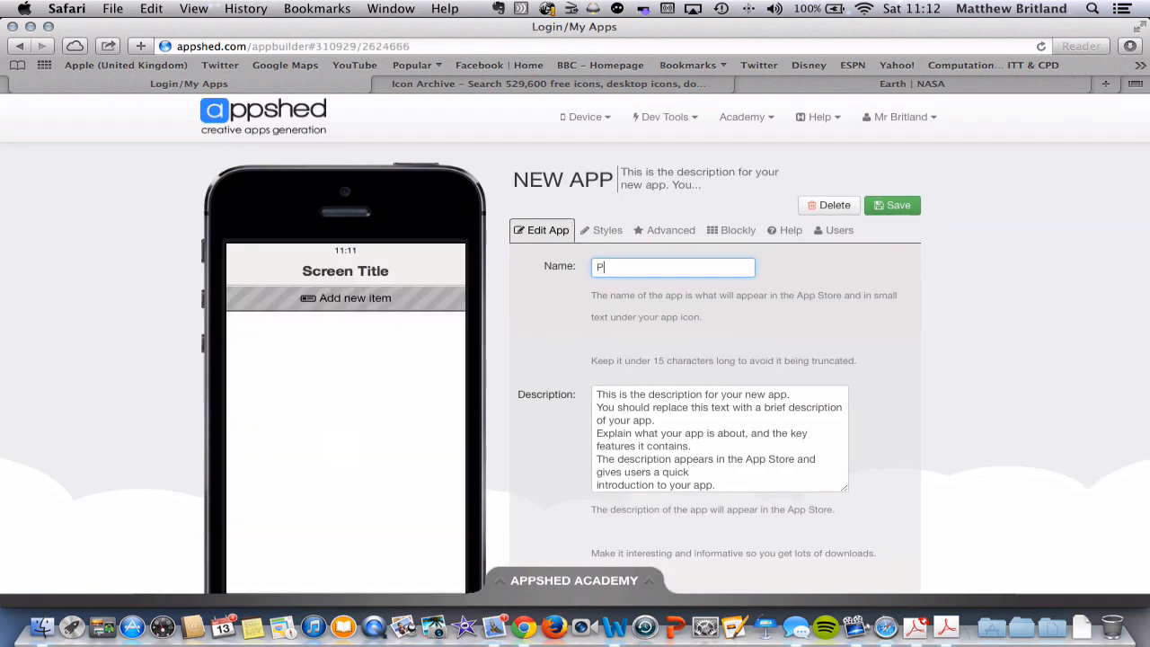
Name the new app 'Planets' and clear its placeholder description text
{"action": "type", "text": "anet"}
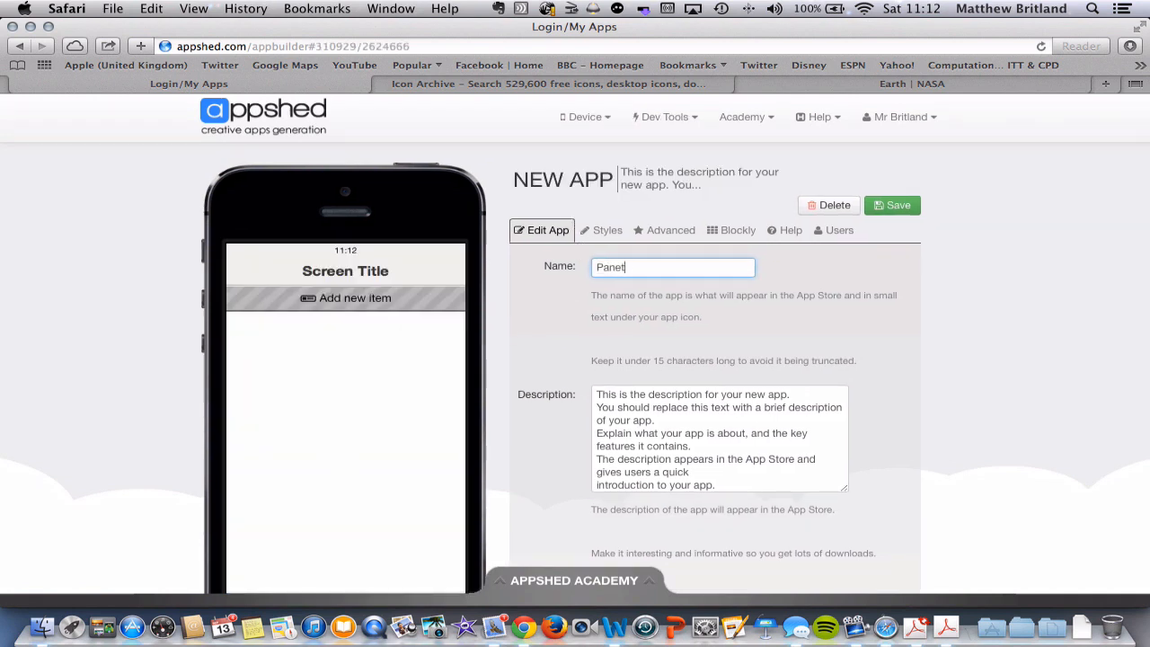
{"action": "type", "text": "Planets"}
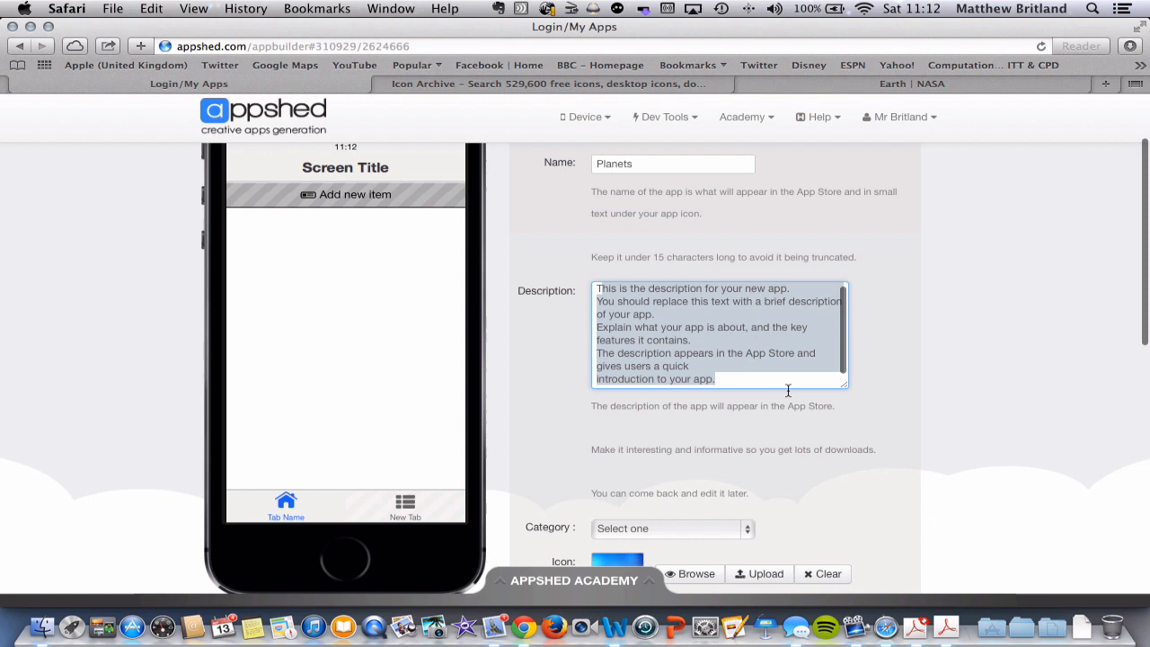
{"action": "type", "text": "T"}
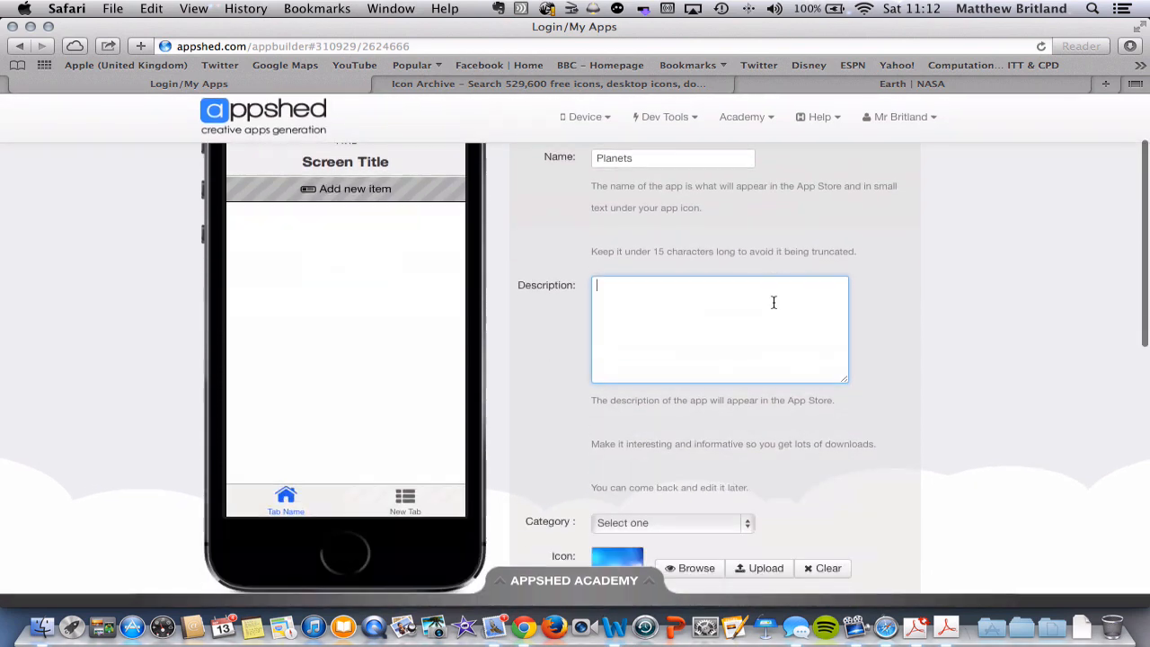
{"action": "scroll", "scroll_direction": "down", "scroll_amount": 3}
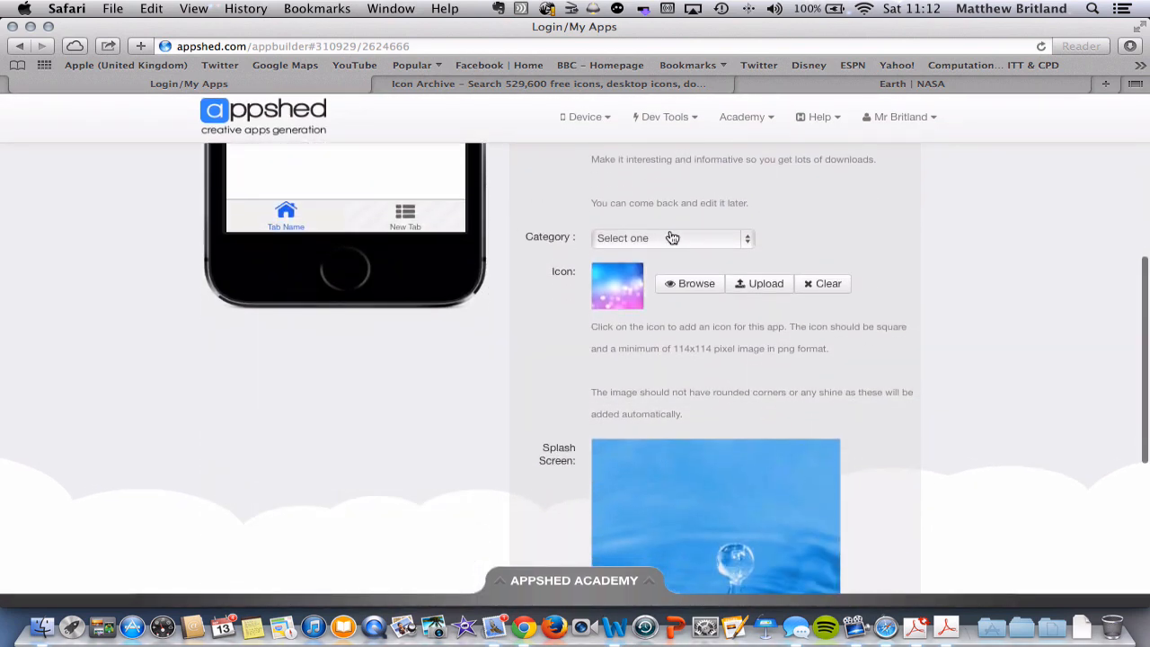
Set the Planets app's category to Education
{"action": "left_click", "coordinate": [668, 237]}
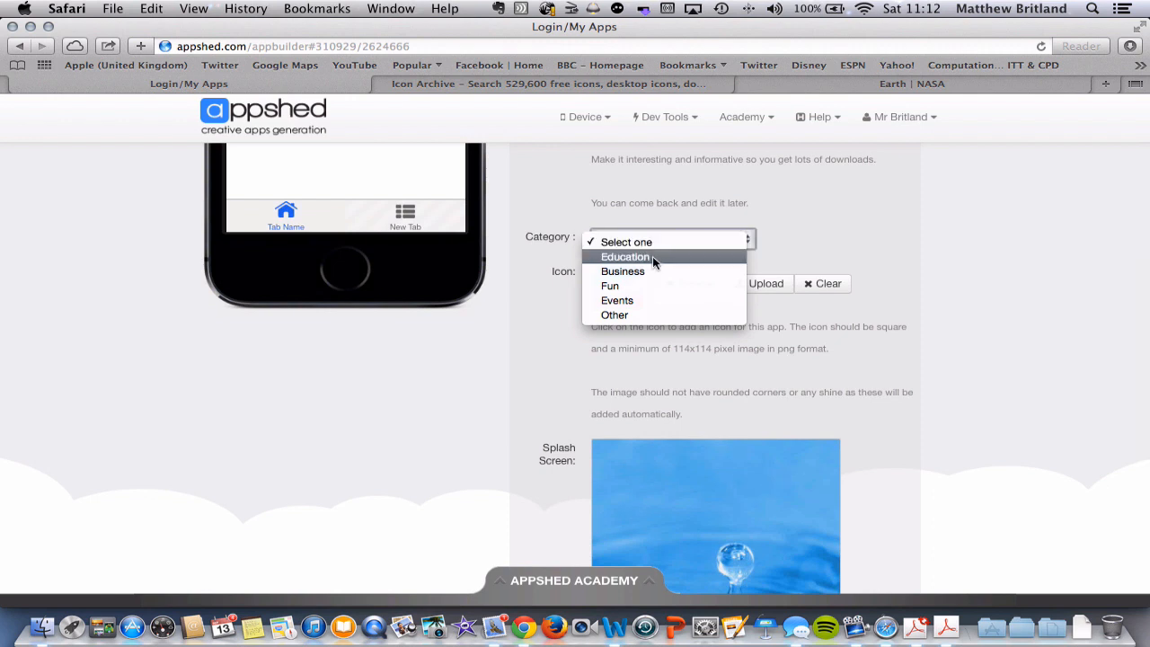
{"action": "mouse_move", "coordinate": [650, 266]}
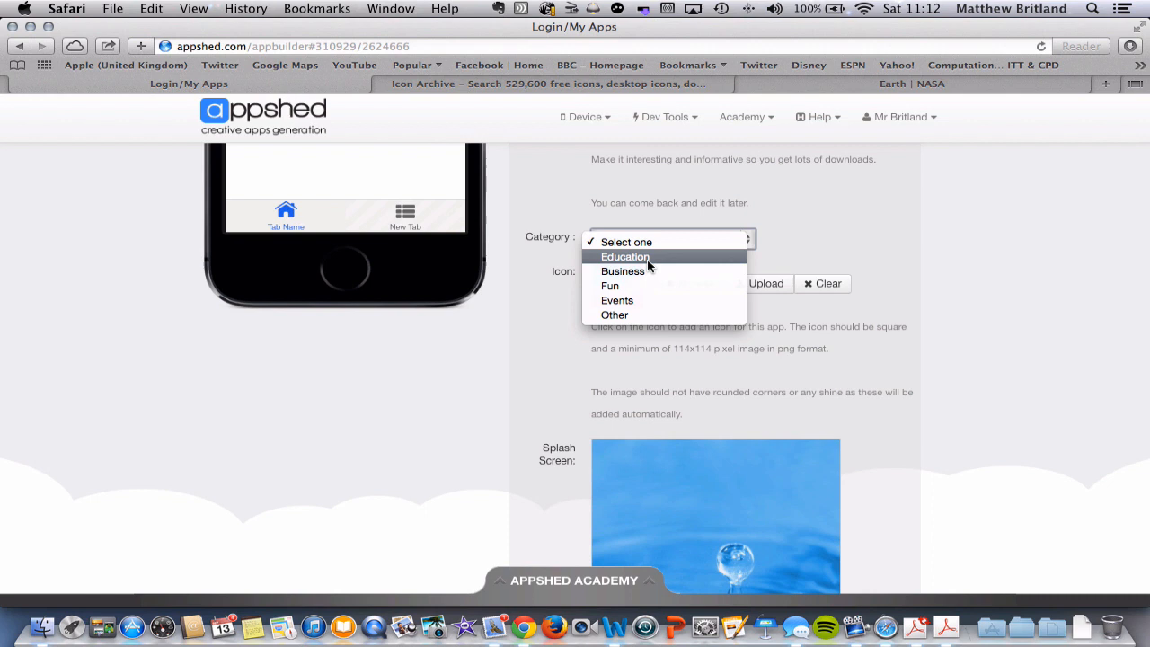
{"action": "left_click", "coordinate": [626, 257]}
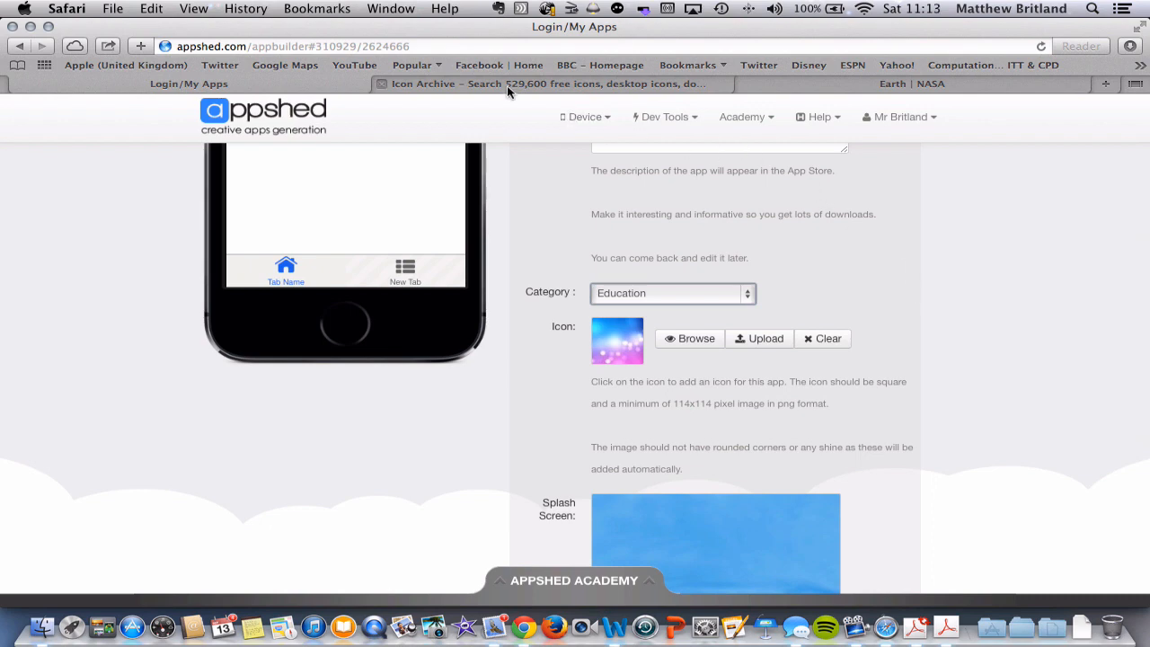
Search IconArchive for 'solar system' and reach the solar system icon's download page
{"action": "left_click", "coordinate": [548, 85]}
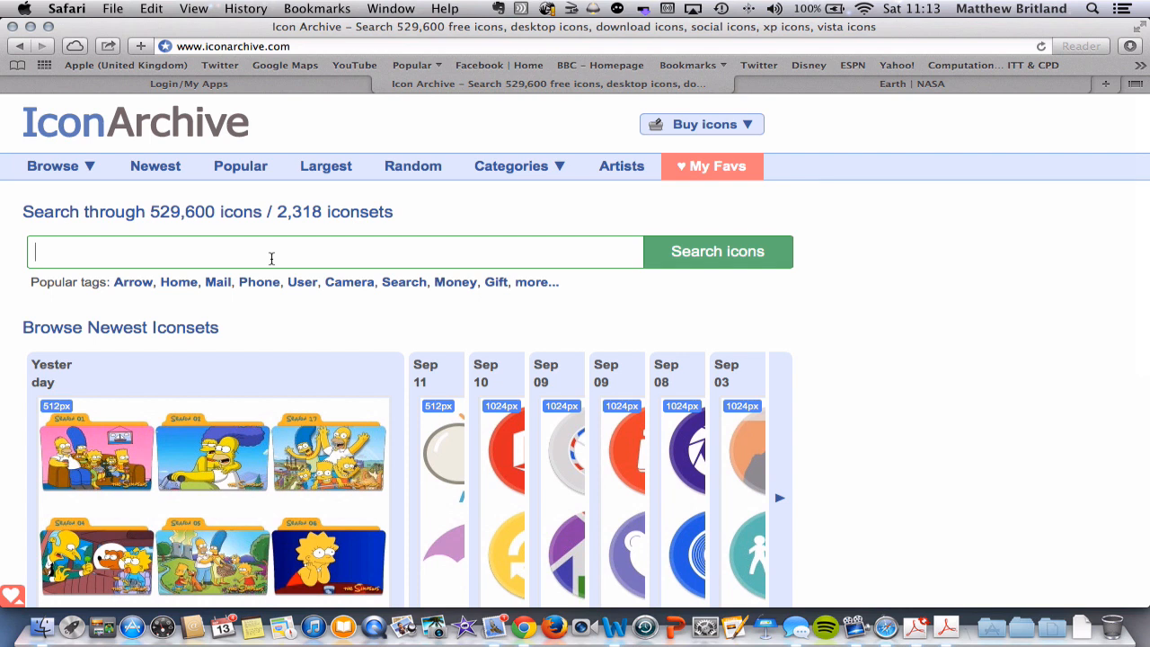
{"action": "type", "text": "solar"}
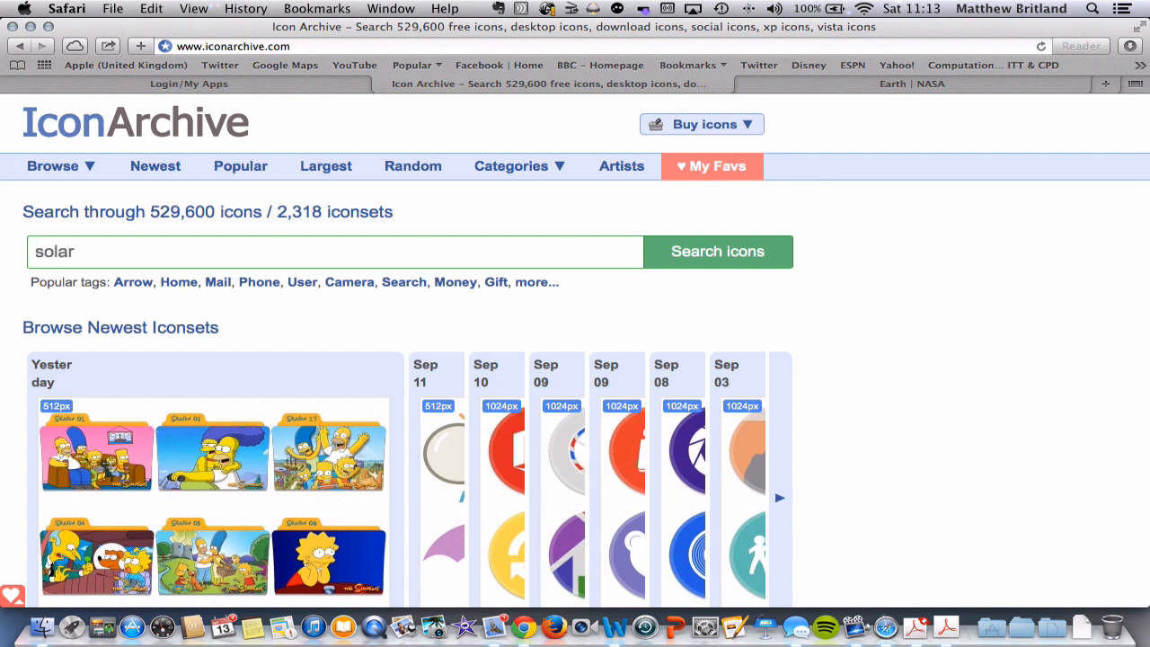
{"action": "type", "text": "system"}
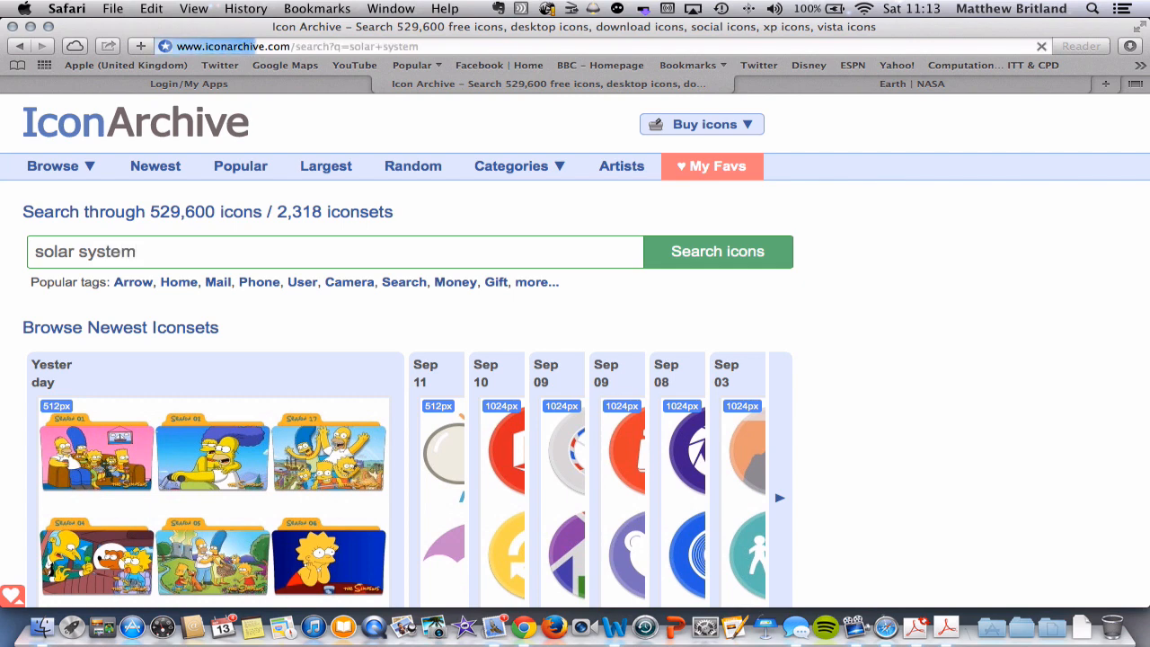
{"action": "left_click", "coordinate": [717, 251]}
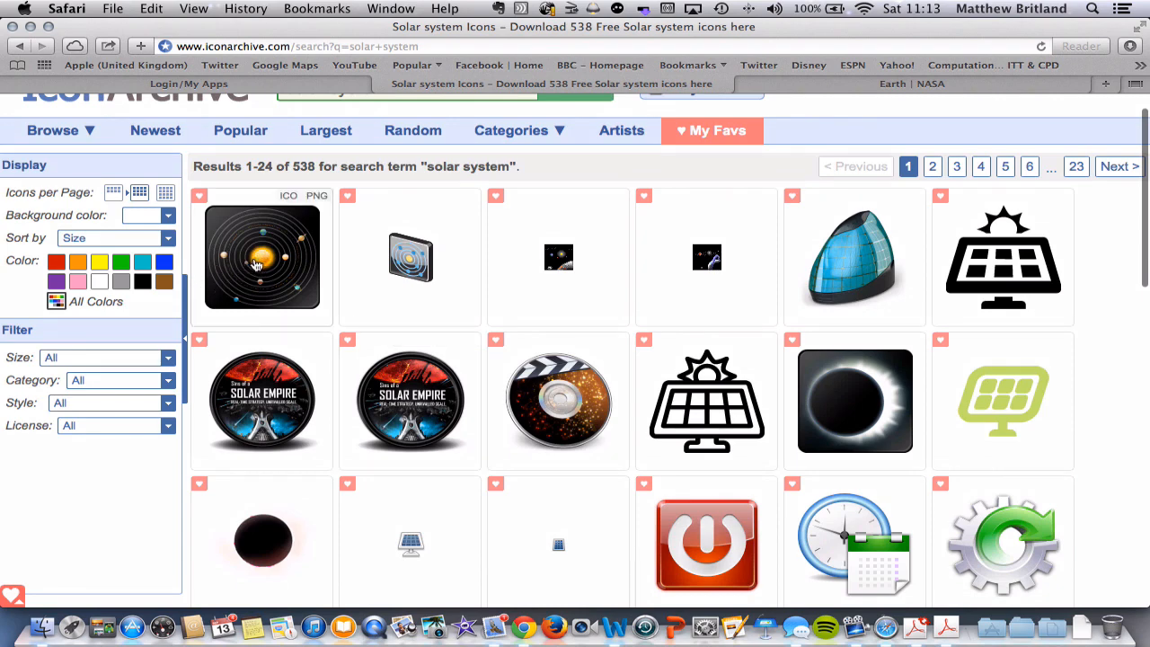
{"action": "left_click", "coordinate": [263, 257]}
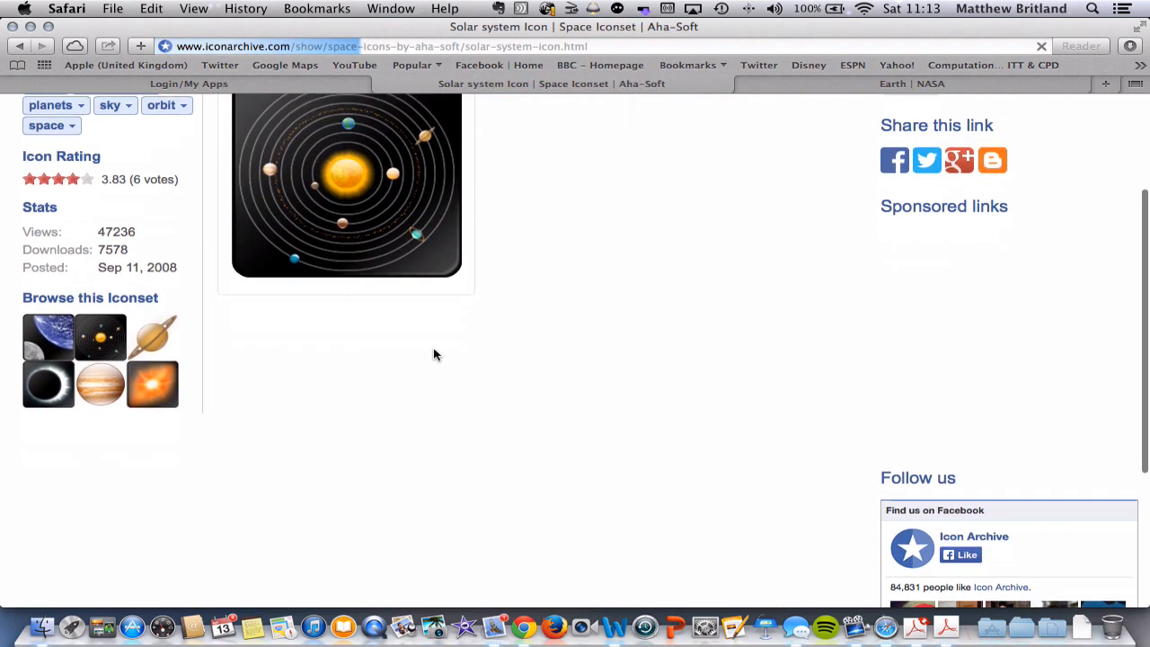
{"action": "scroll", "scroll_direction": "down", "scroll_amount": 3}
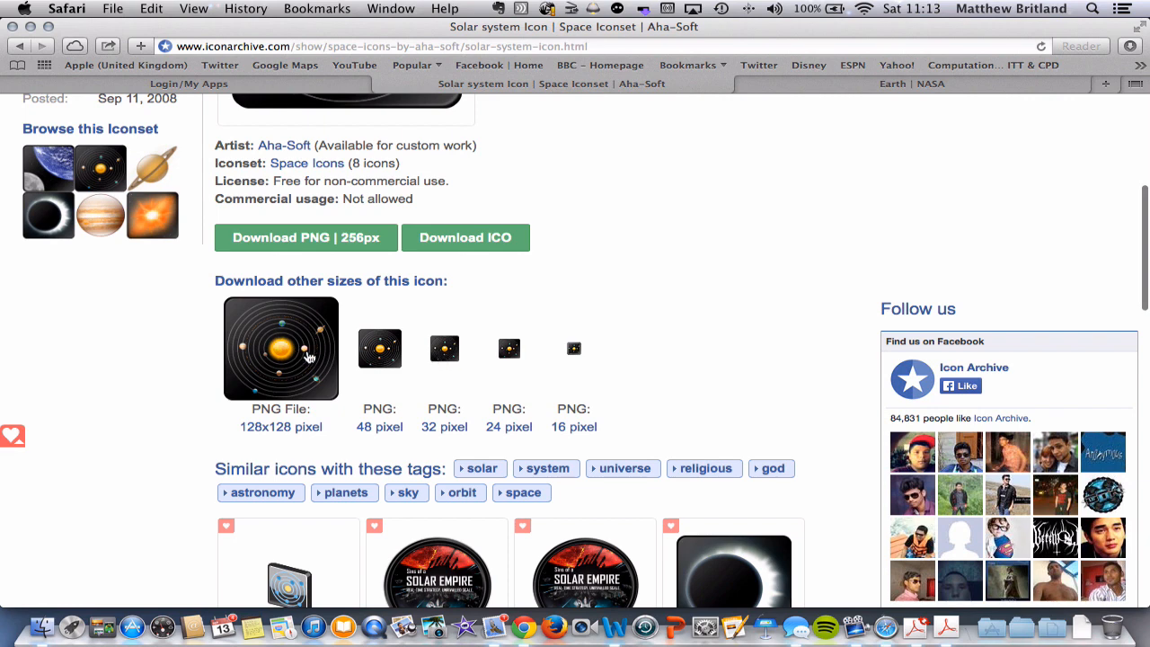
{"action": "mouse_move", "coordinate": [251, 313]}
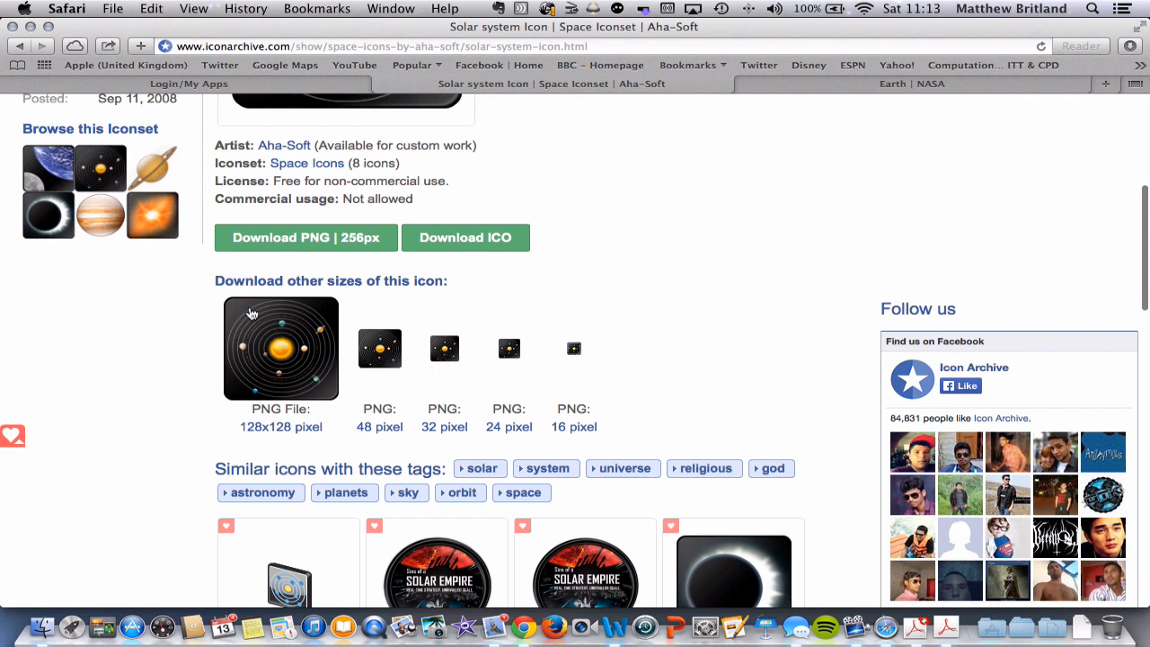
{"action": "mouse_move", "coordinate": [291, 338]}
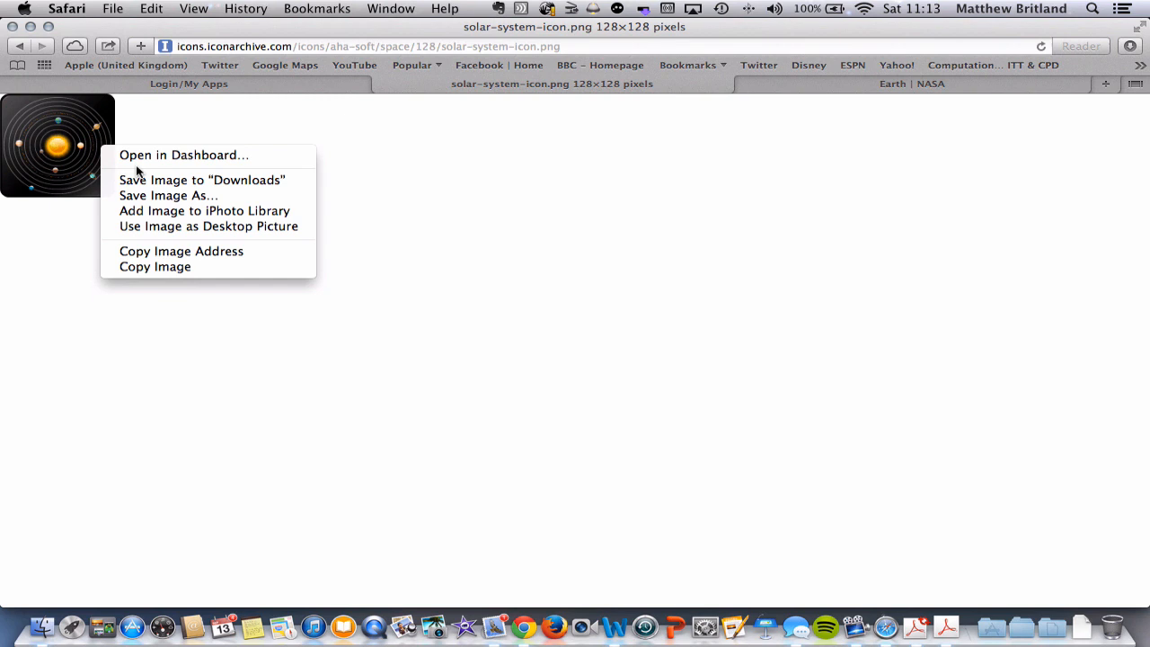
{"action": "mouse_move", "coordinate": [169, 195]}
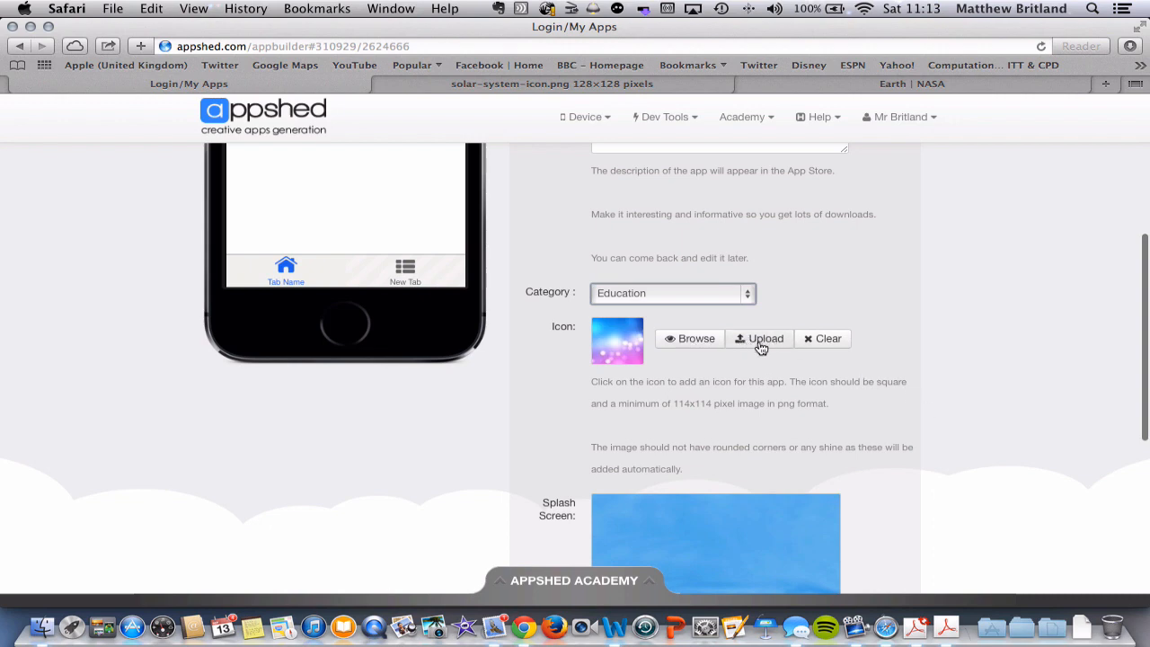
Upload solar-system-icon.png through the Image Chooser and set it as the app's icon
{"action": "left_click", "coordinate": [690, 338]}
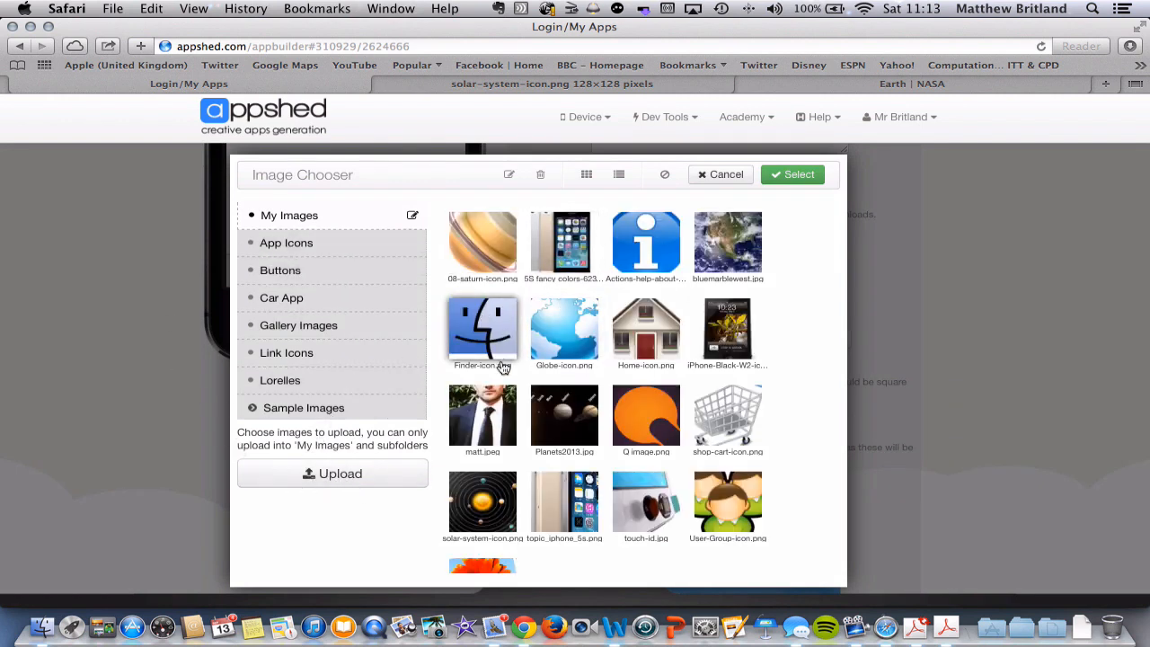
{"action": "scroll", "scroll_direction": "down", "scroll_amount": 3}
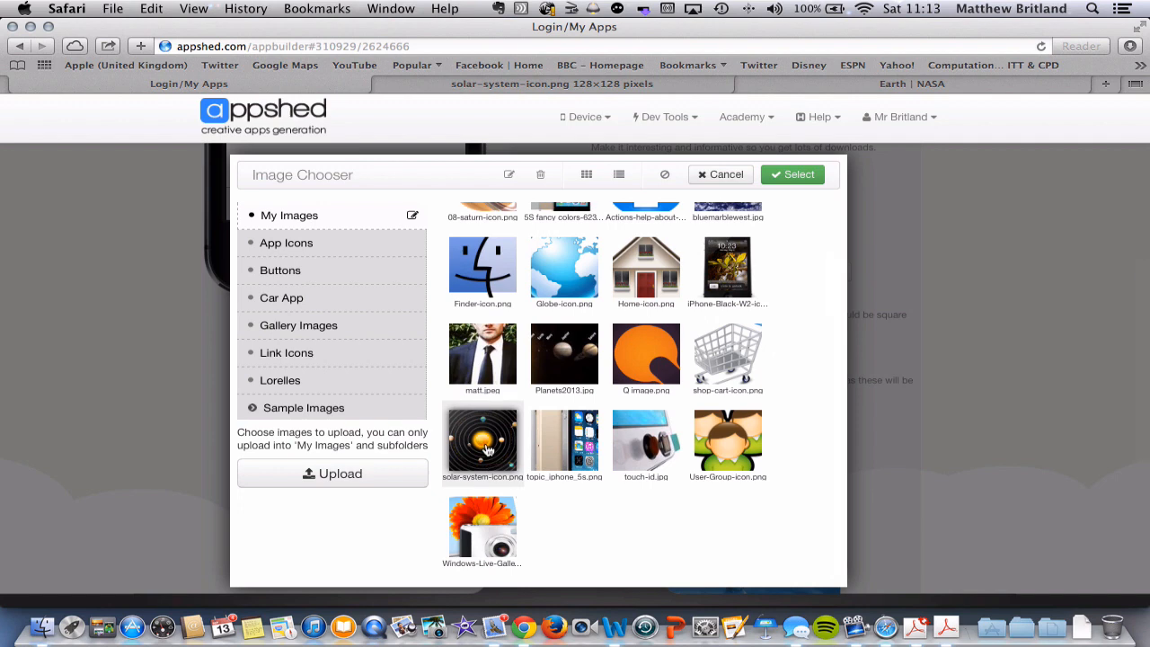
{"action": "left_click", "coordinate": [795, 174]}
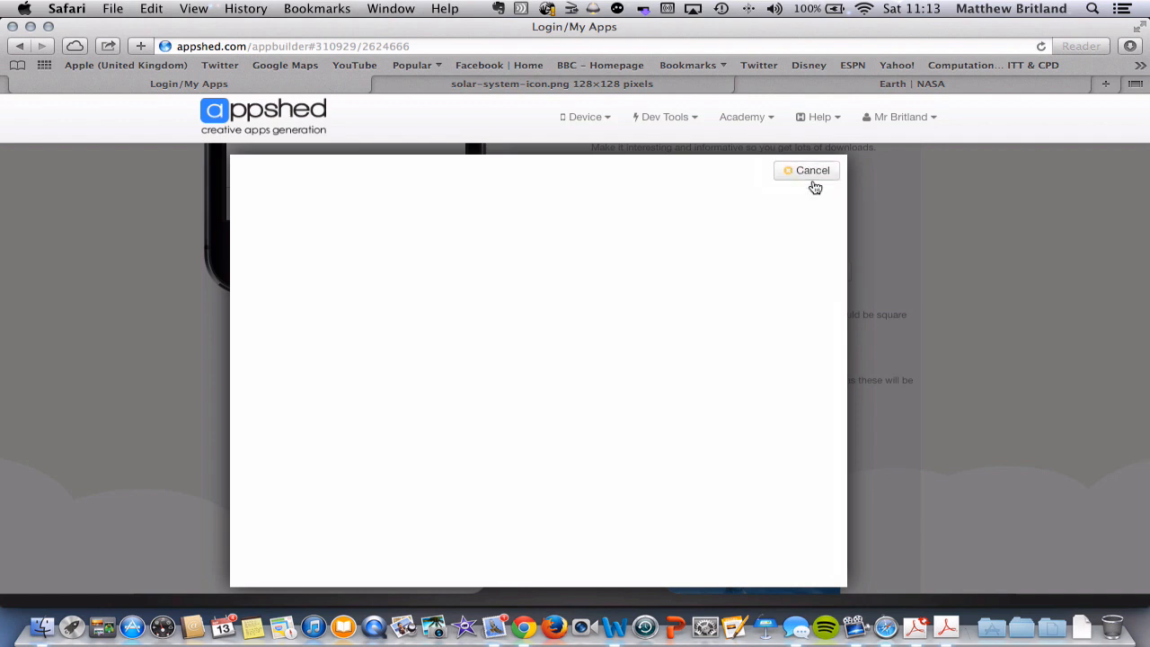
{"action": "left_click", "coordinate": [805, 171]}
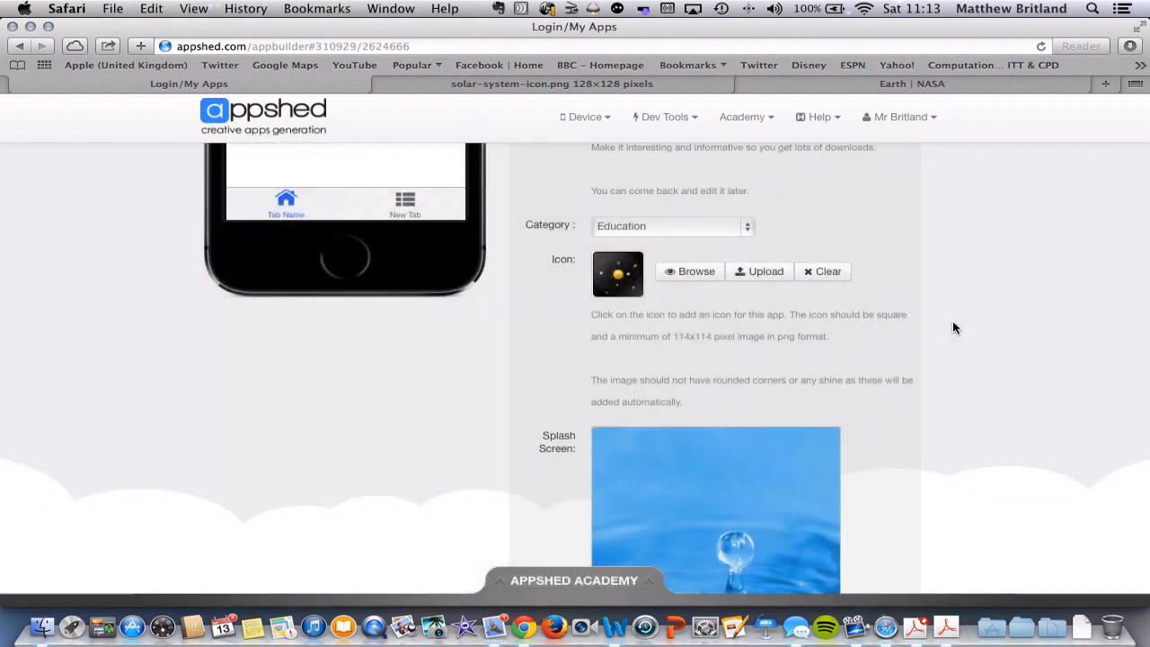
{"action": "left_click", "coordinate": [618, 273]}
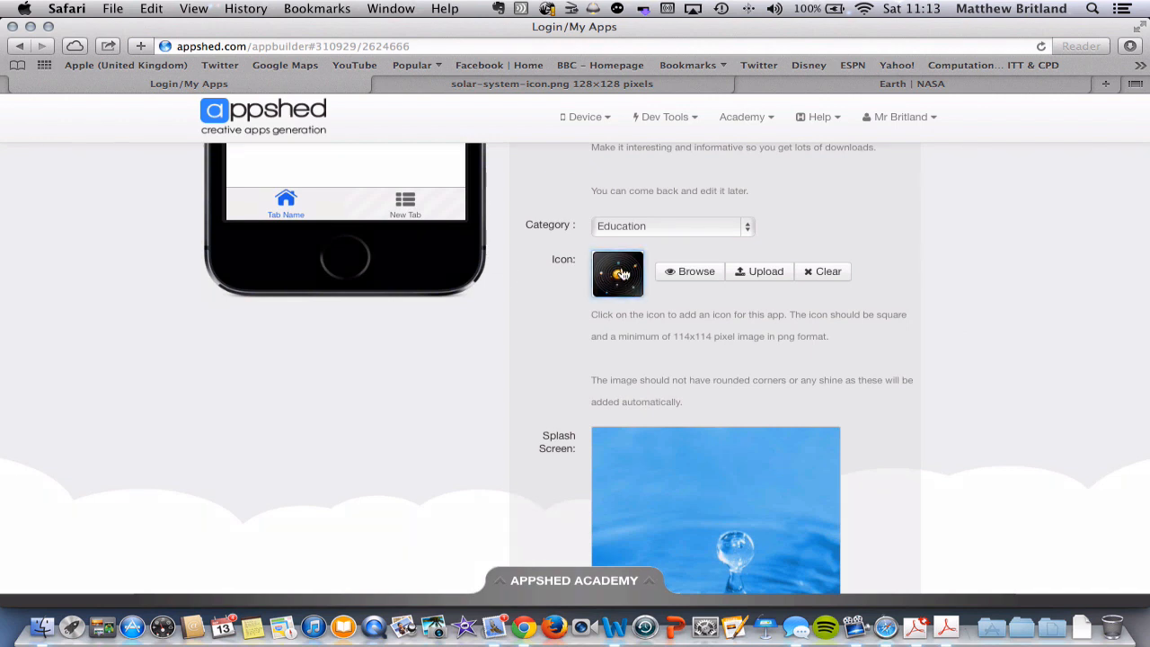
{"action": "scroll", "scroll_direction": "down", "scroll_amount": 3}
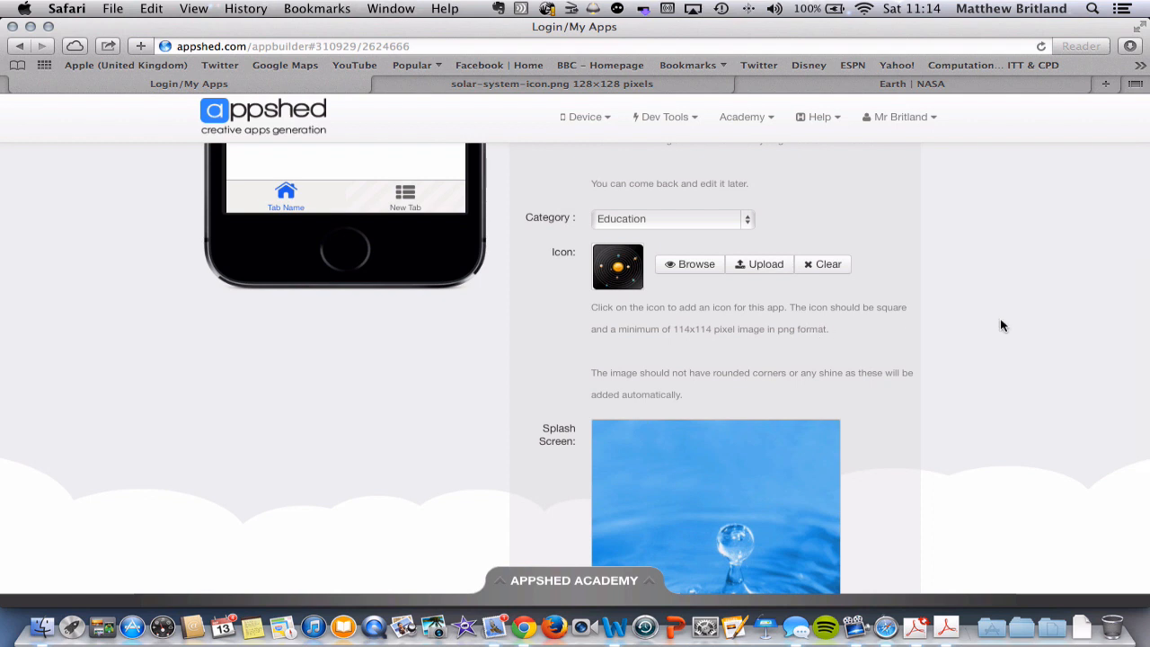
{"action": "scroll", "scroll_direction": "down", "scroll_amount": 3}
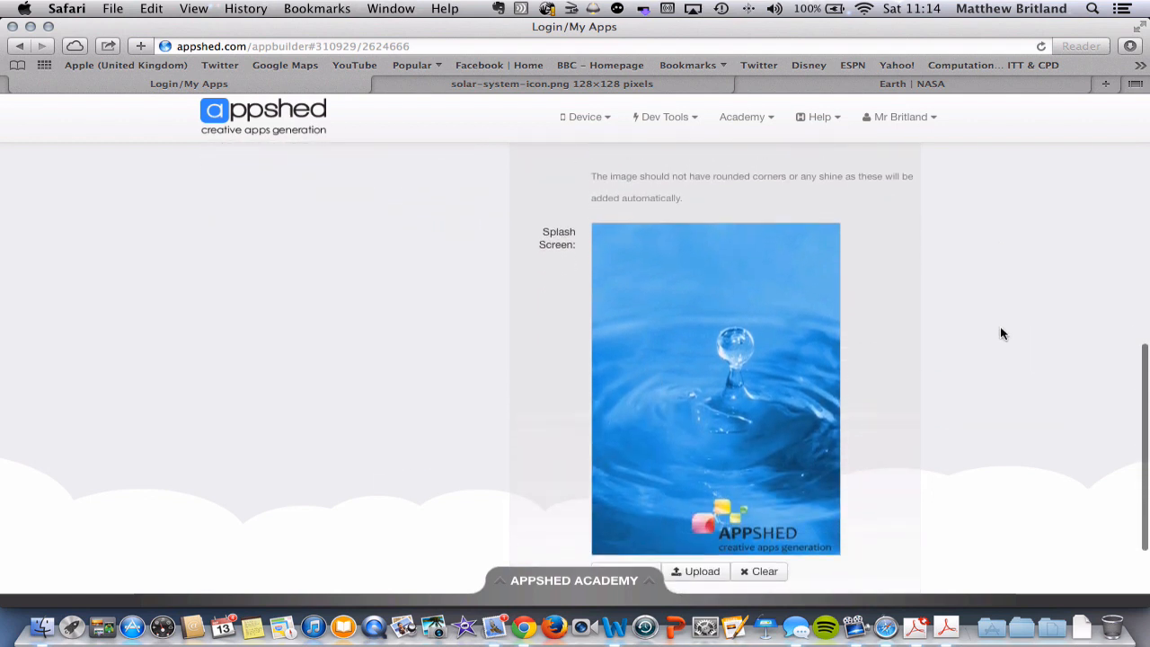
{"action": "scroll", "scroll_direction": "down", "scroll_amount": 3}
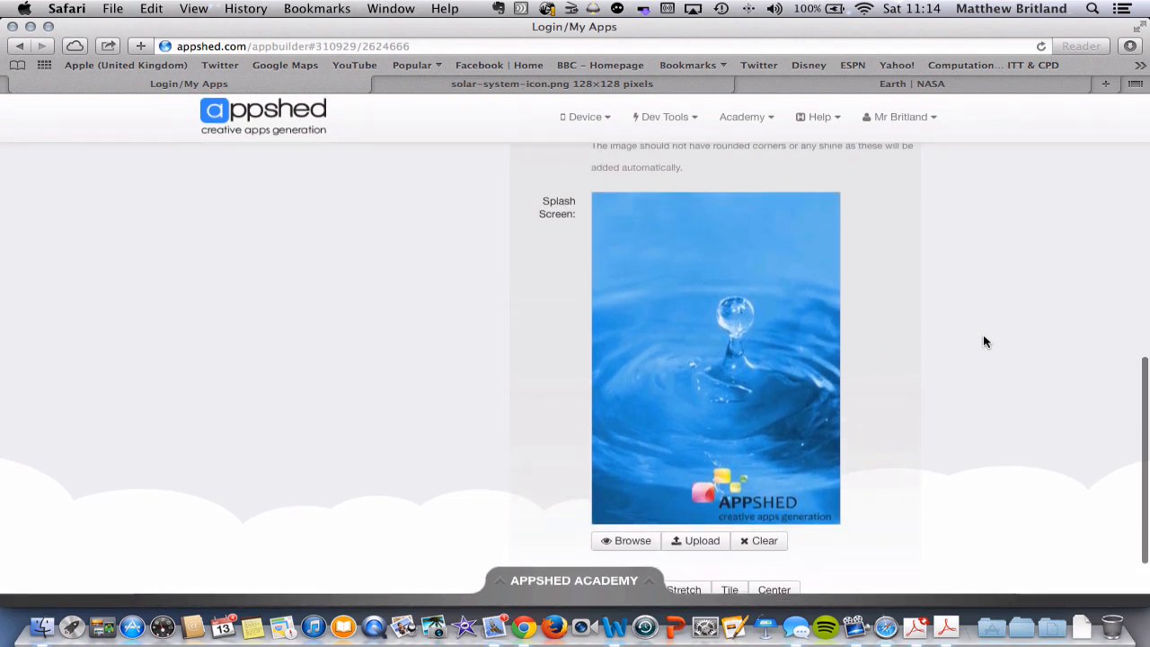
{"action": "scroll", "scroll_direction": "down", "scroll_amount": 3}
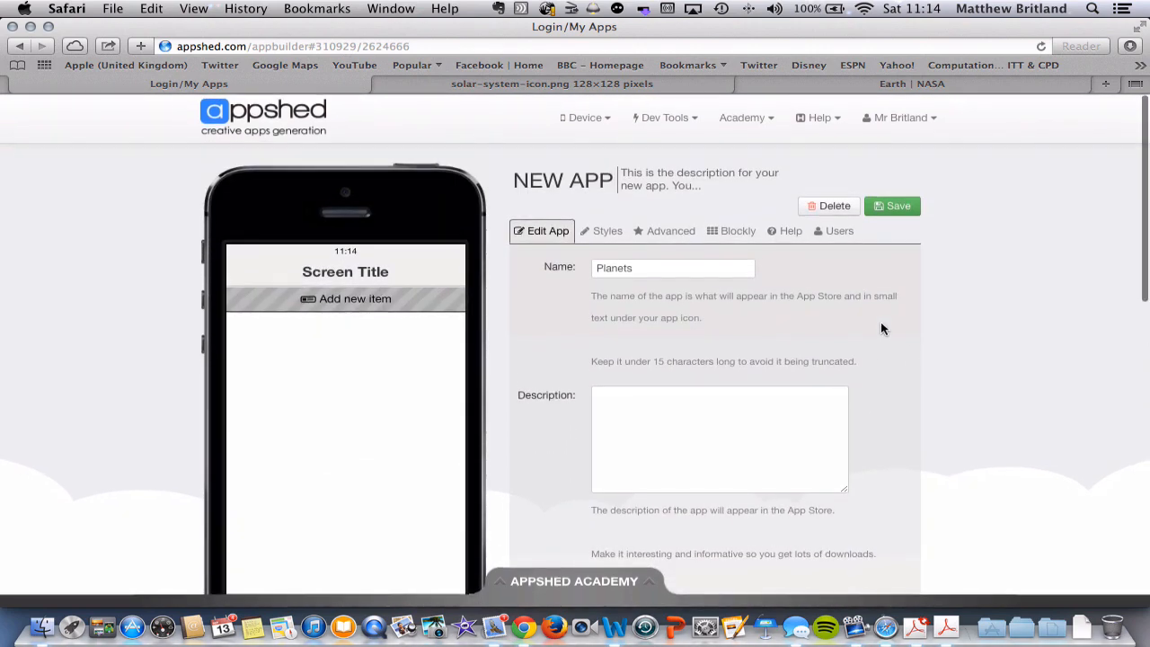
{"action": "left_click", "coordinate": [606, 230]}
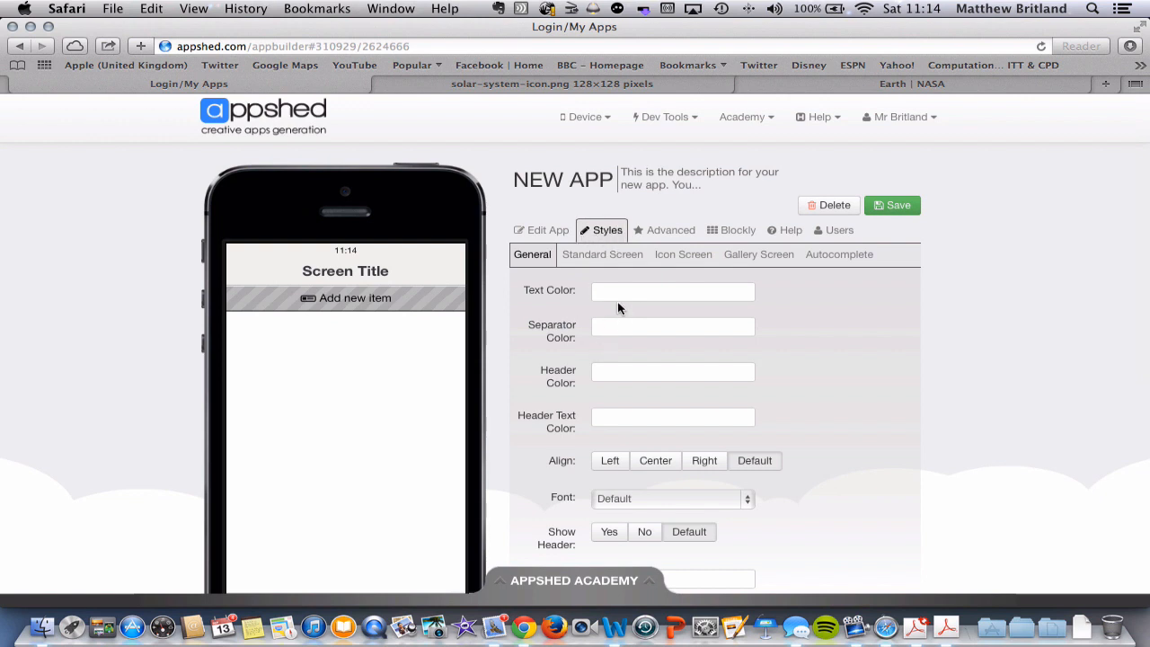
{"action": "left_click", "coordinate": [669, 230]}
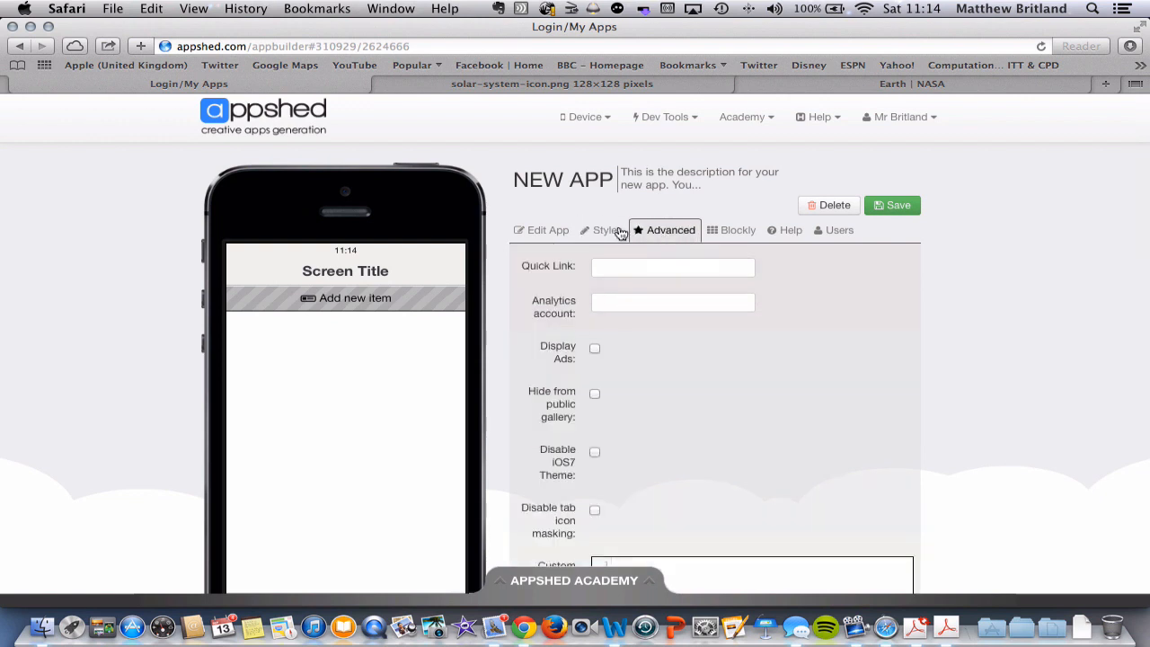
{"action": "left_click", "coordinate": [543, 230]}
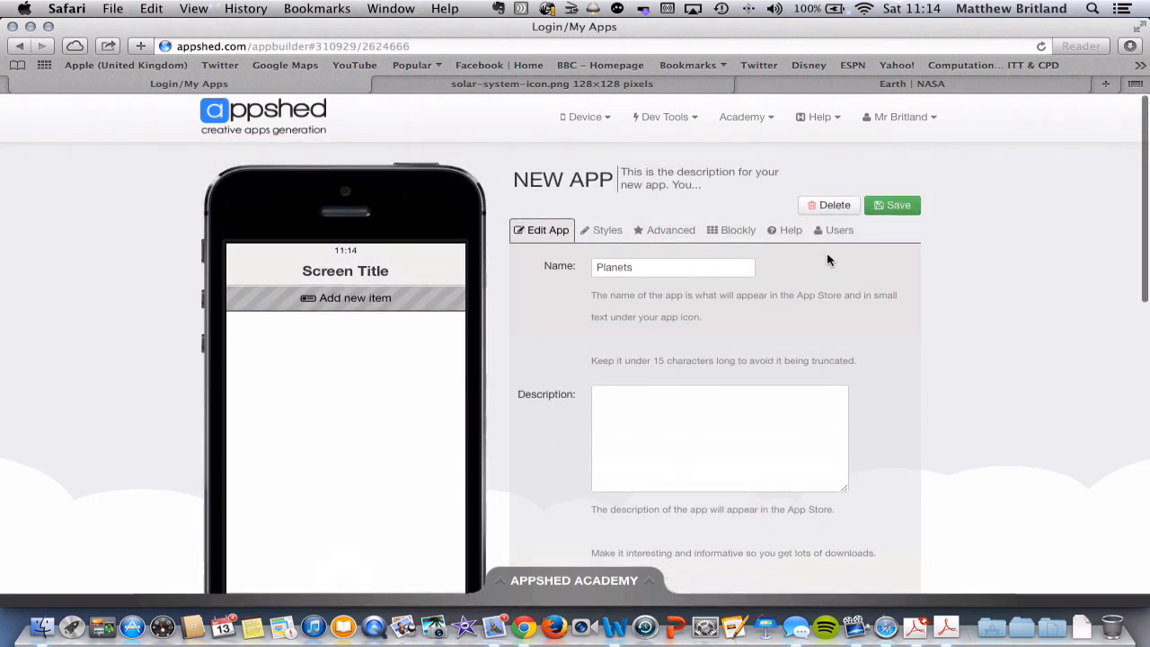
{"action": "mouse_move", "coordinate": [944, 269]}
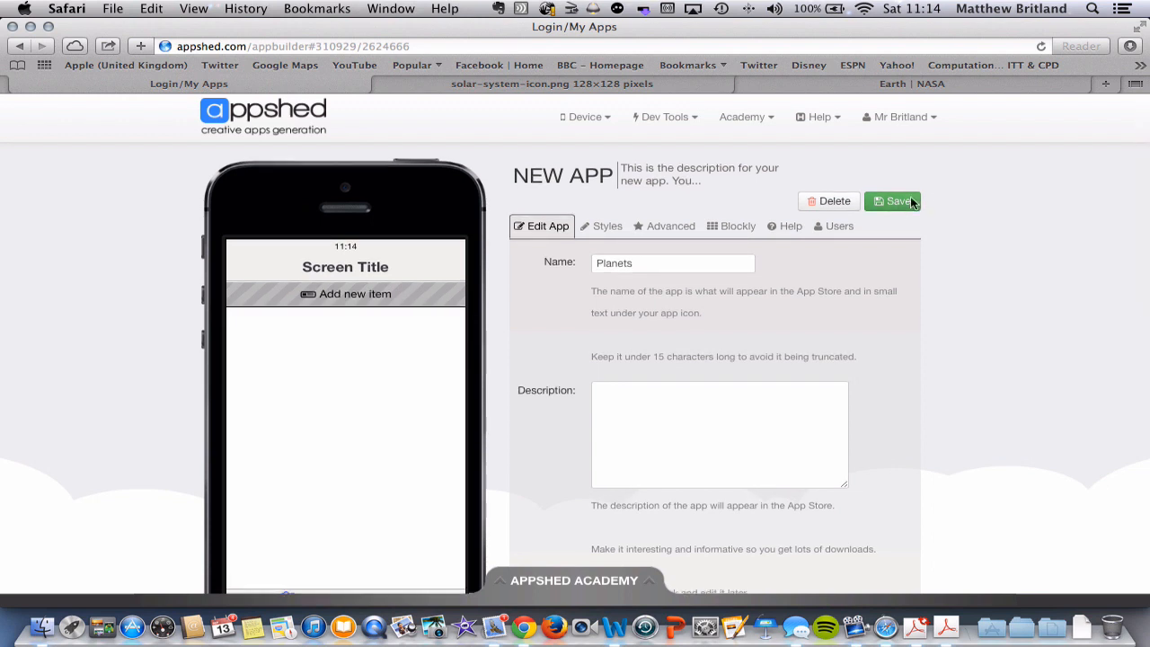
Enter the description 'This App will teach you about the planets.' and save the app
{"action": "left_click", "coordinate": [892, 201]}
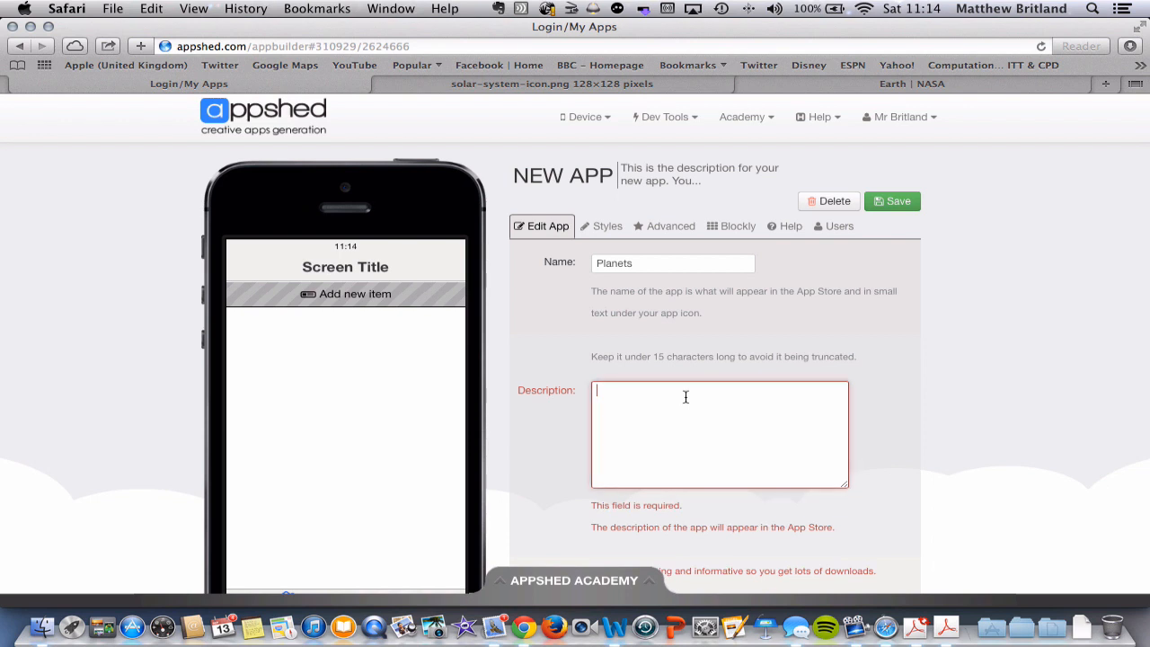
{"action": "type", "text": "This App"}
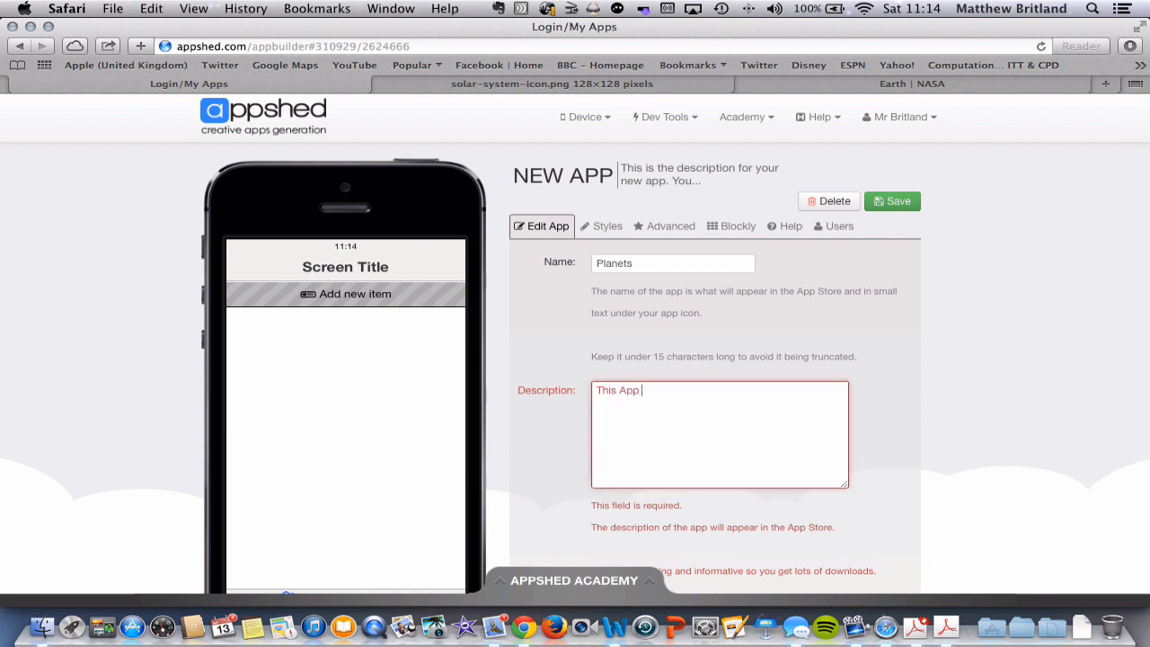
{"action": "type", "text": "will teach"}
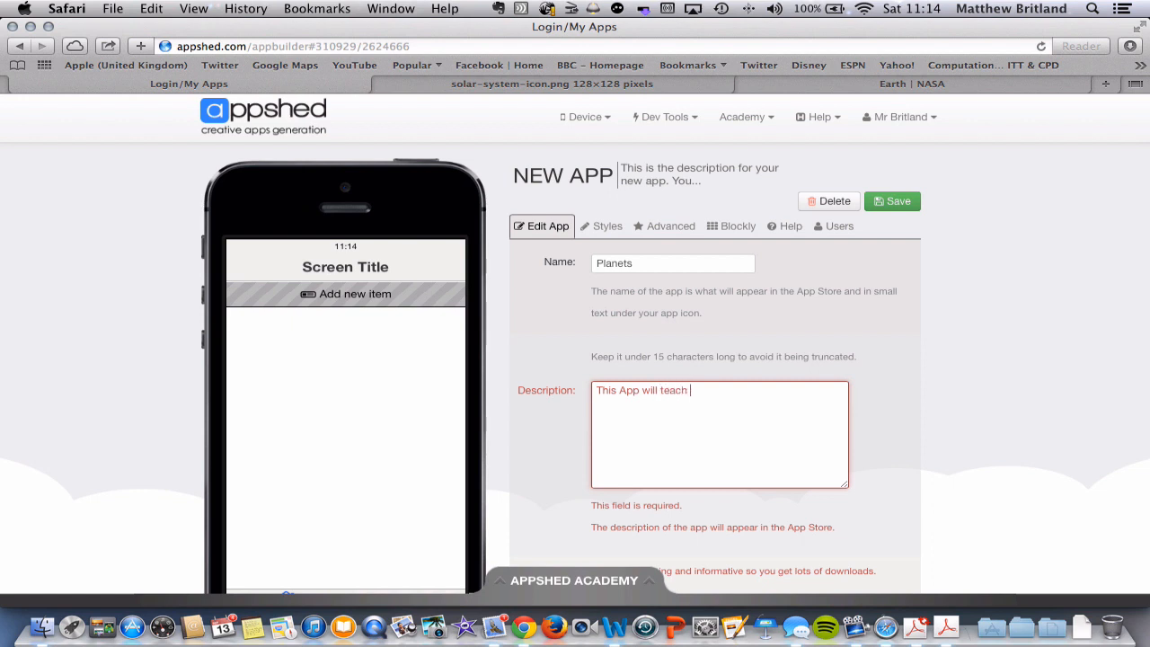
{"action": "type", "text": "you about th"}
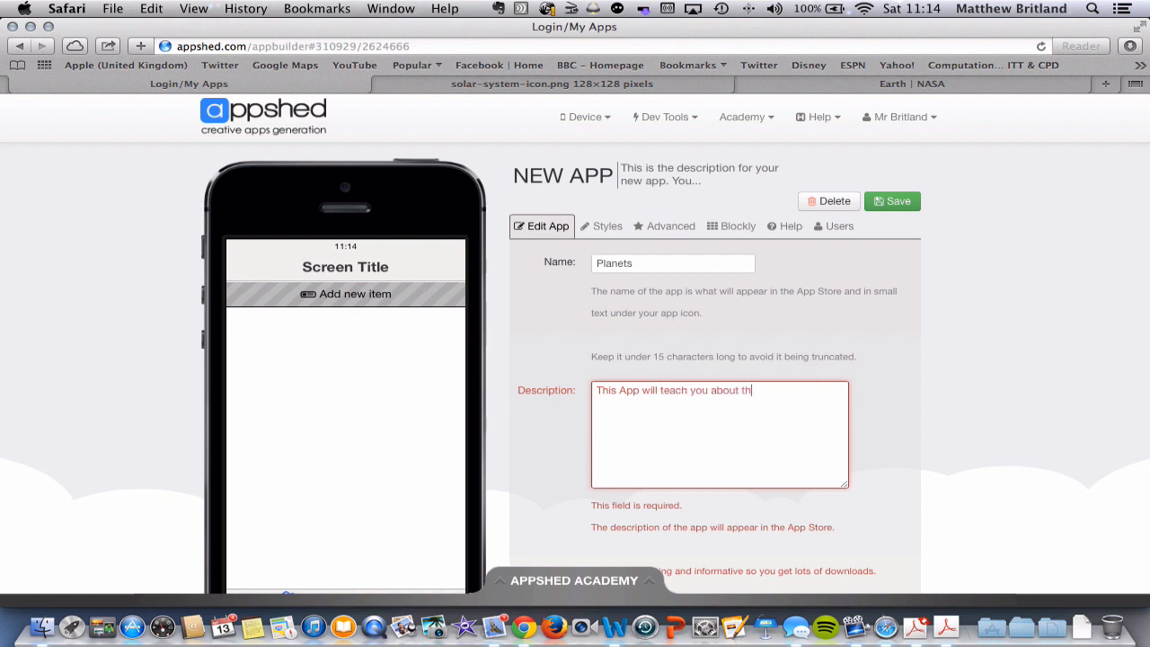
{"action": "type", "text": "e planets."}
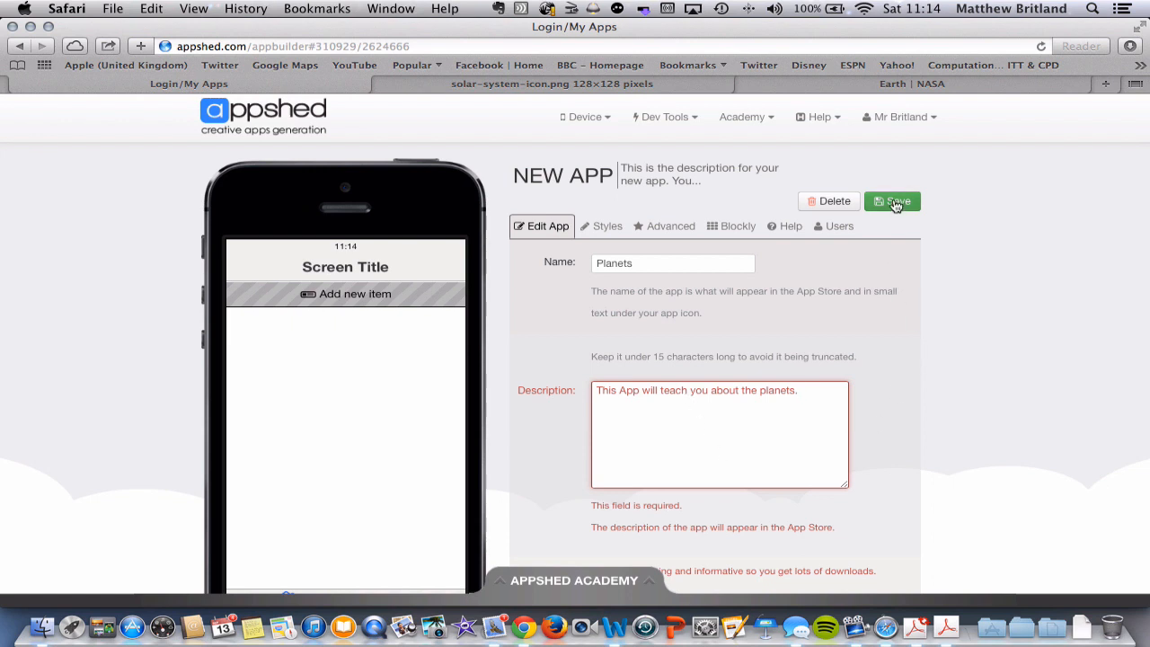
{"action": "left_click", "coordinate": [891, 201]}
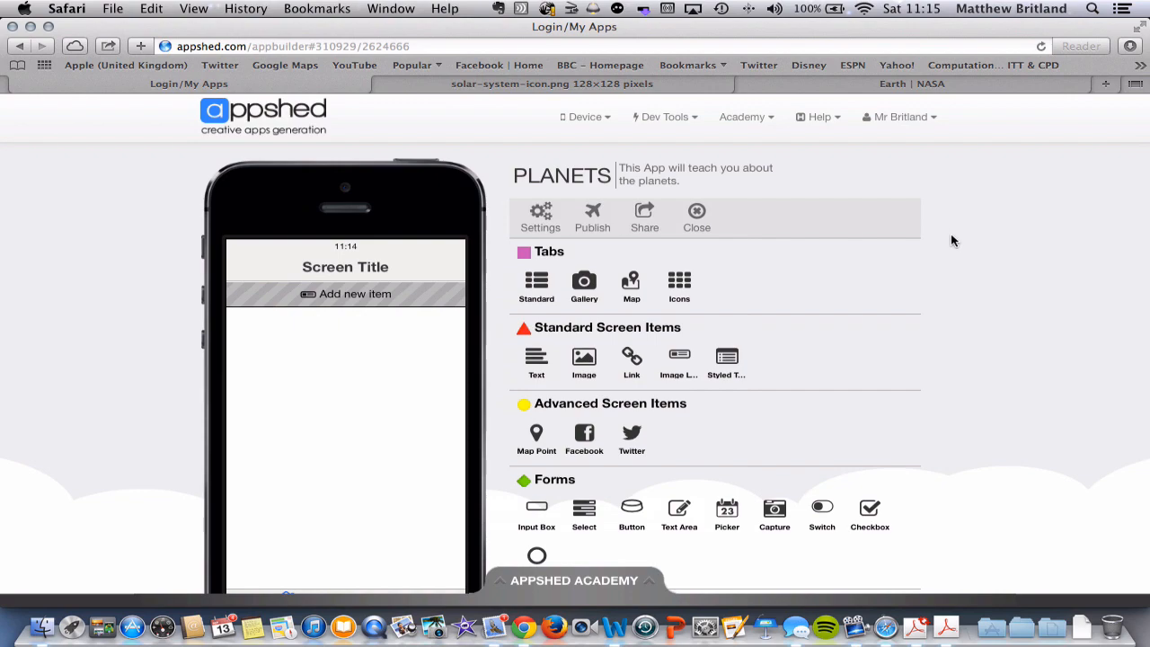
Scroll through the screen items panel of the Planets app builder
{"action": "scroll", "scroll_direction": "down", "scroll_amount": 3}
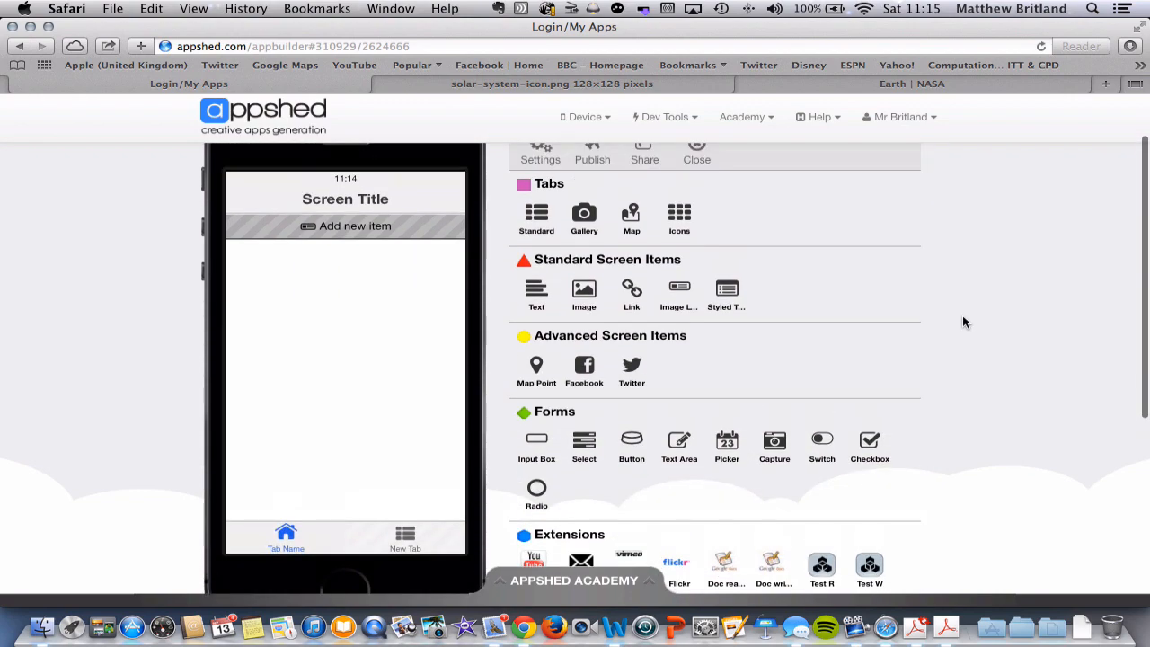